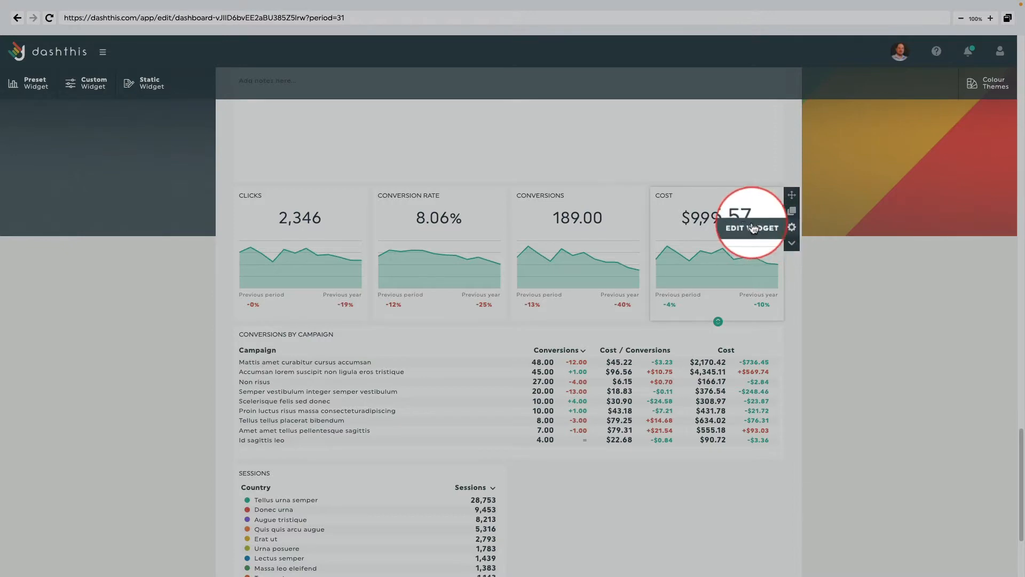
- Open the Cost widget's basic settings and browse the Metric list, leaving Cost selected
left_click(750, 227)
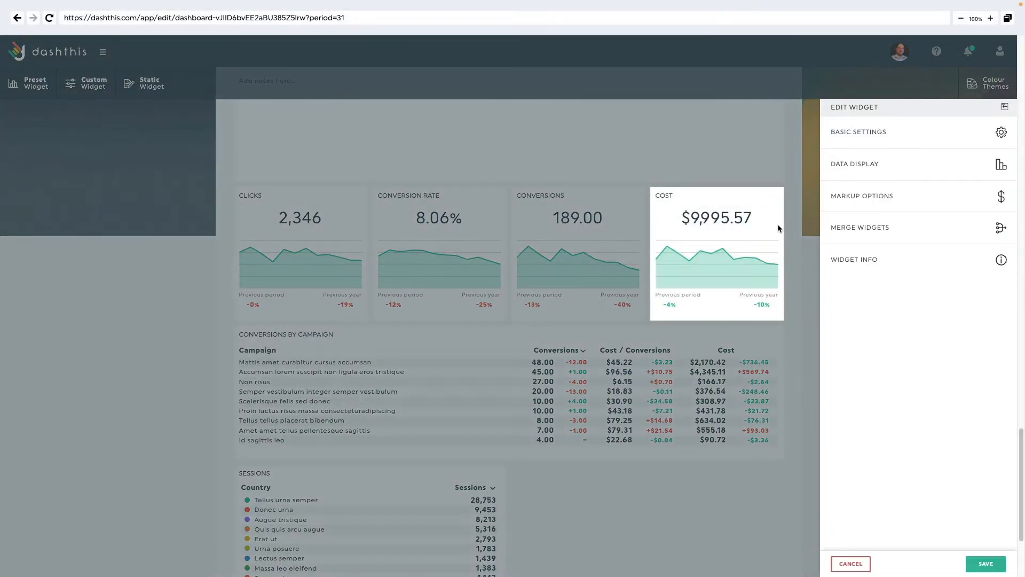
left_click(858, 132)
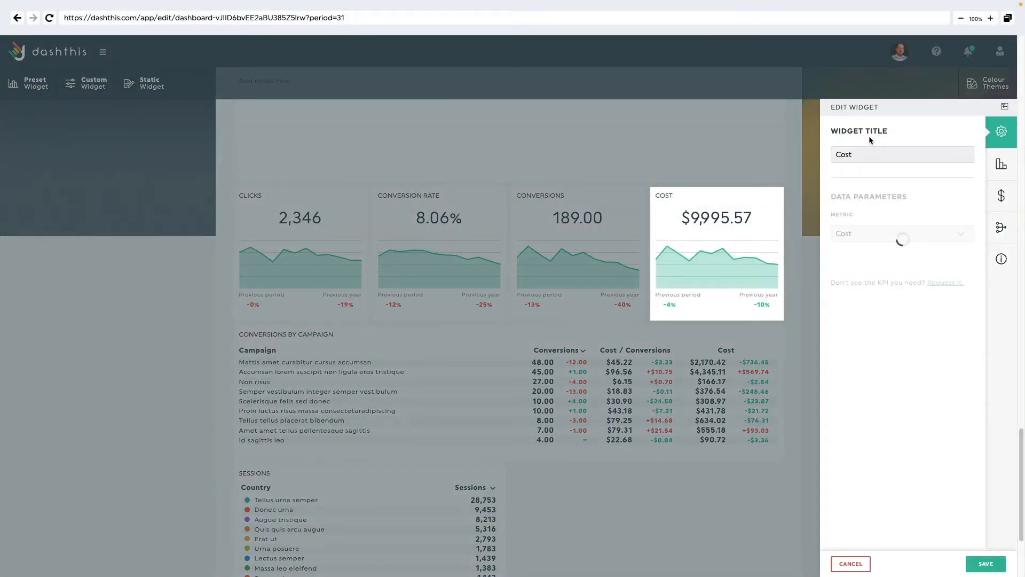
left_click(901, 233)
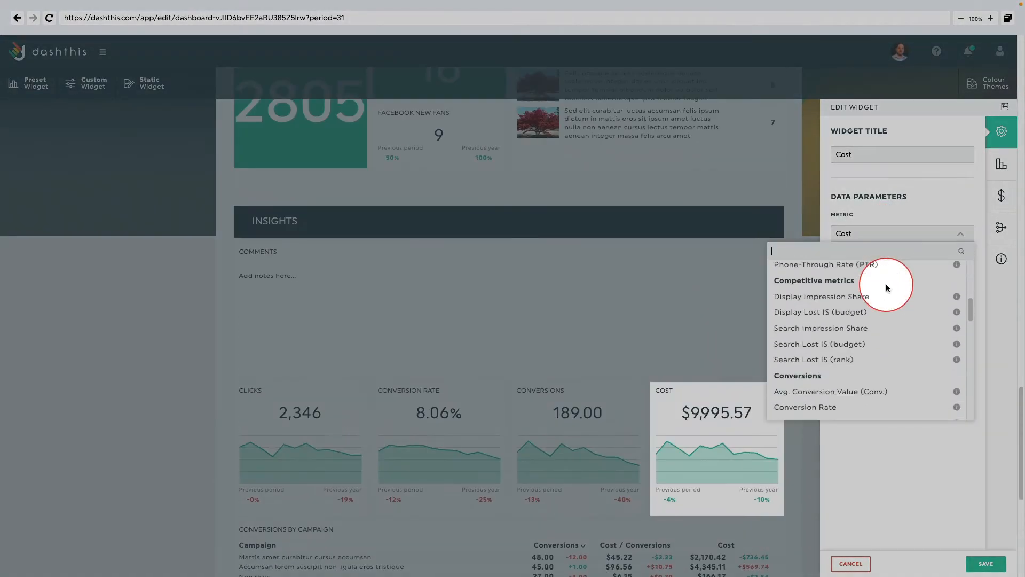
left_click(902, 281)
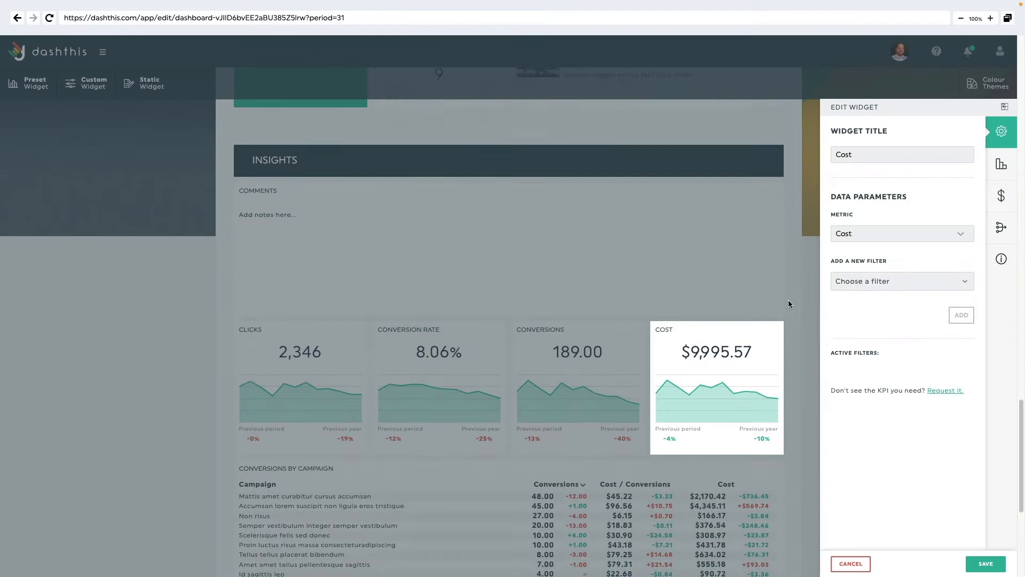
- Display the Cost widget as a line chart, with fluctuations shown as absolute values
left_click(1000, 164)
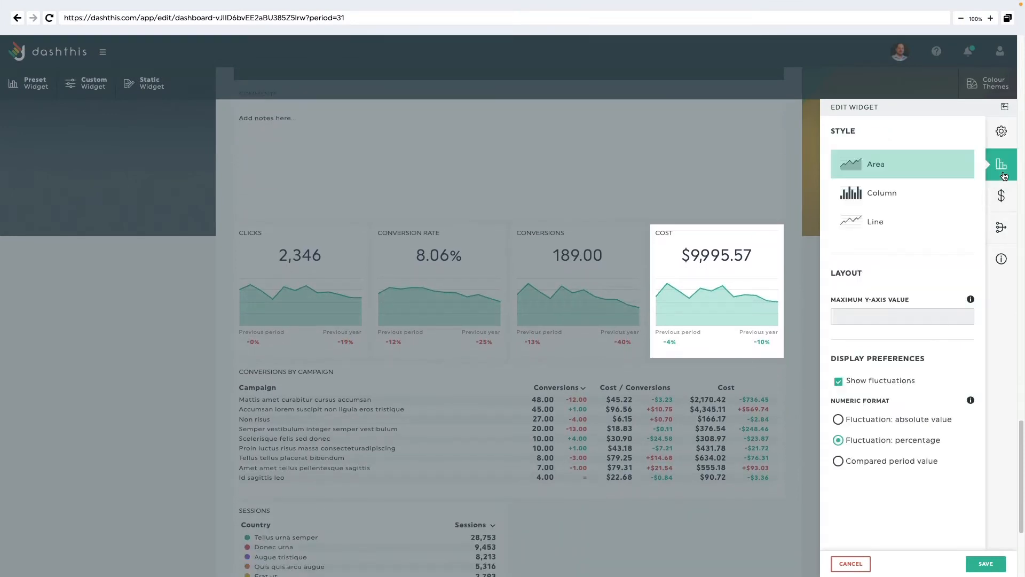
mouse_move(859, 195)
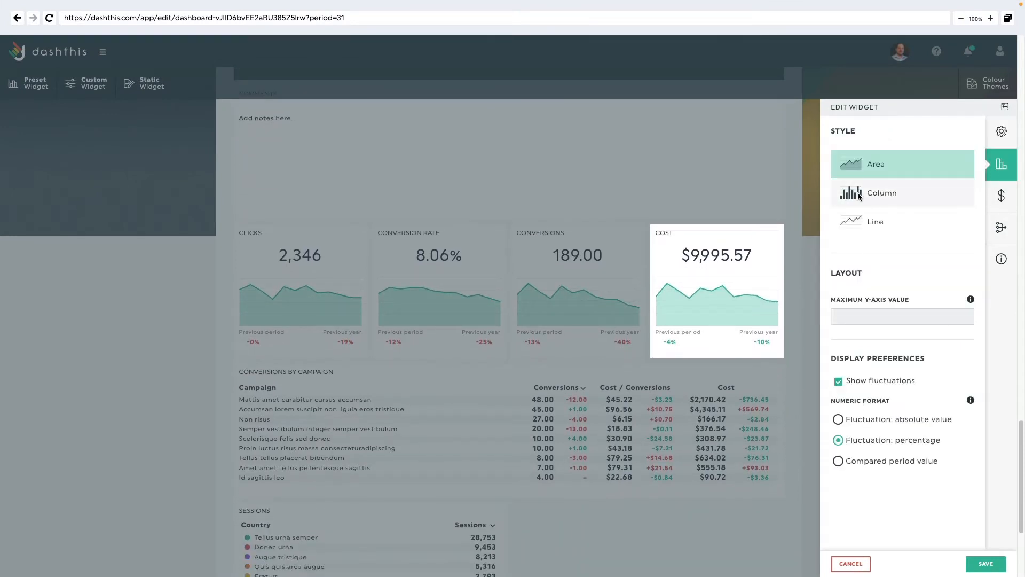
left_click(875, 221)
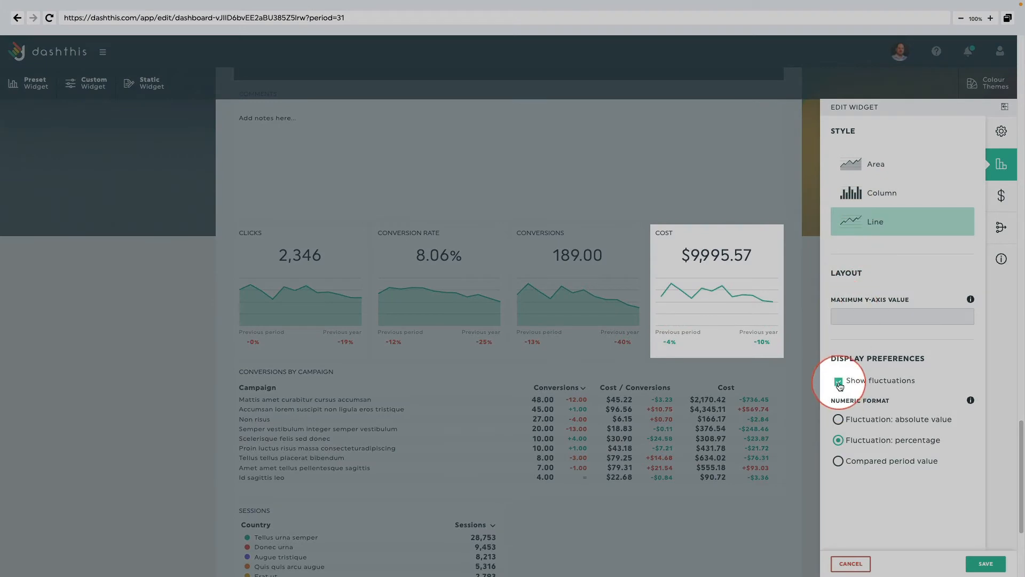
left_click(837, 381)
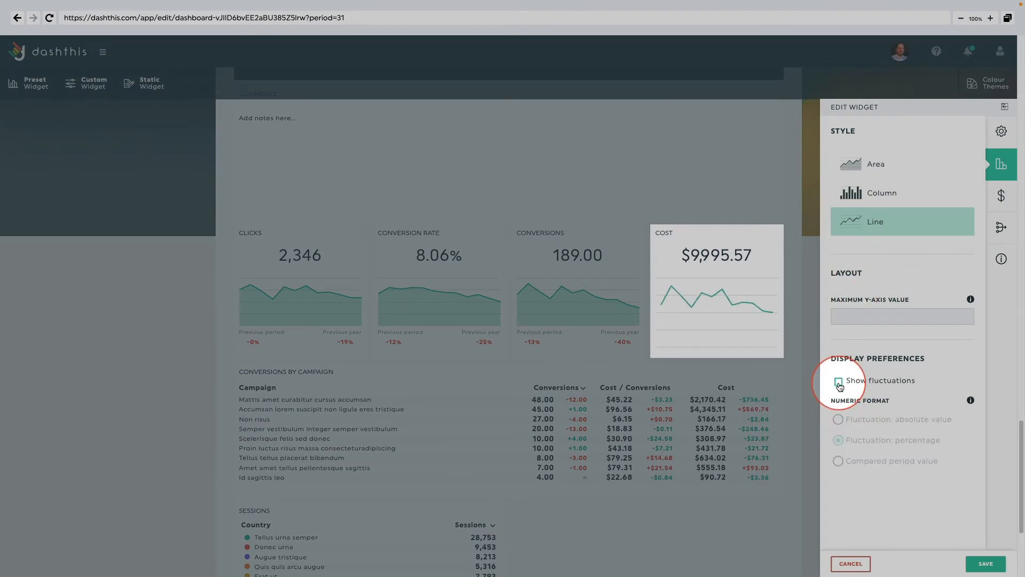
left_click(838, 381)
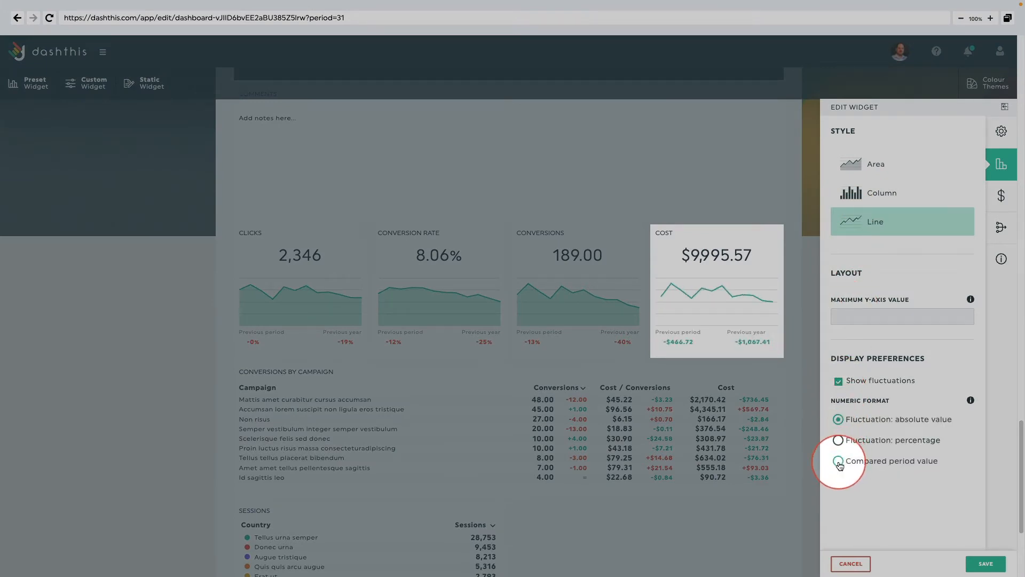
left_click(837, 440)
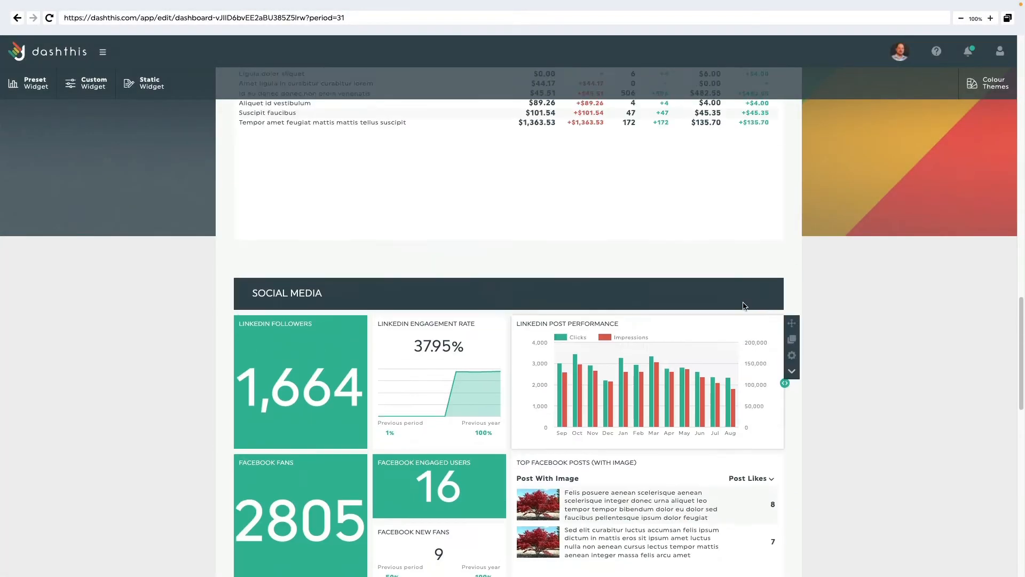
- Check the Clicks gauge's goal thresholds, then set Amount Spent's markup format to Percentage
left_click(577, 236)
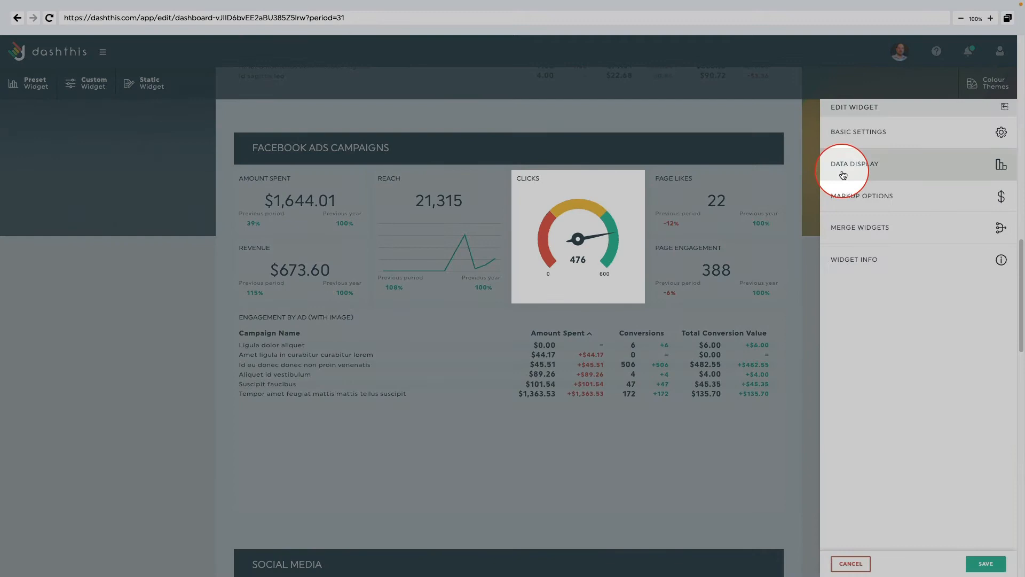
left_click(855, 164)
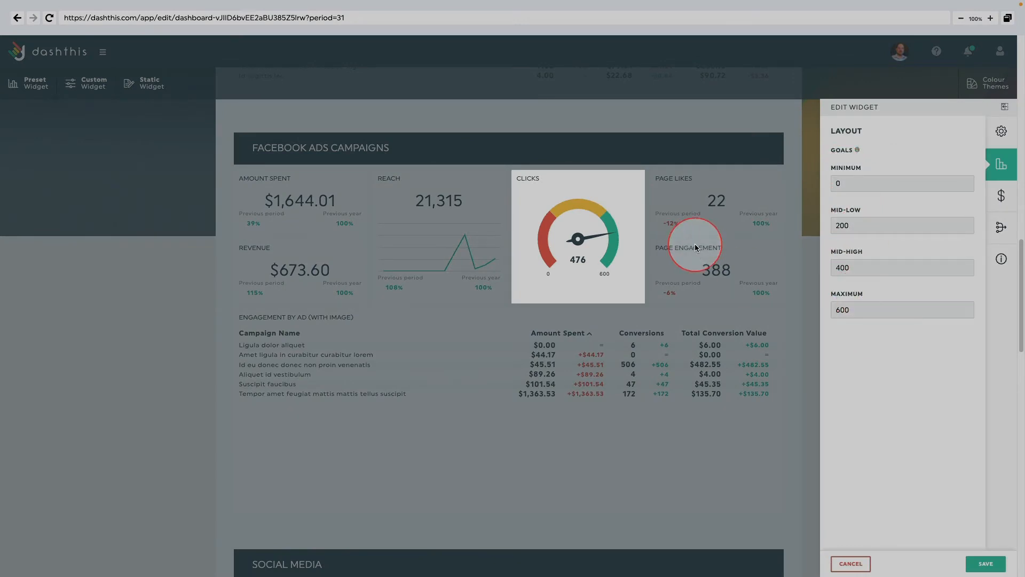
mouse_move(691, 334)
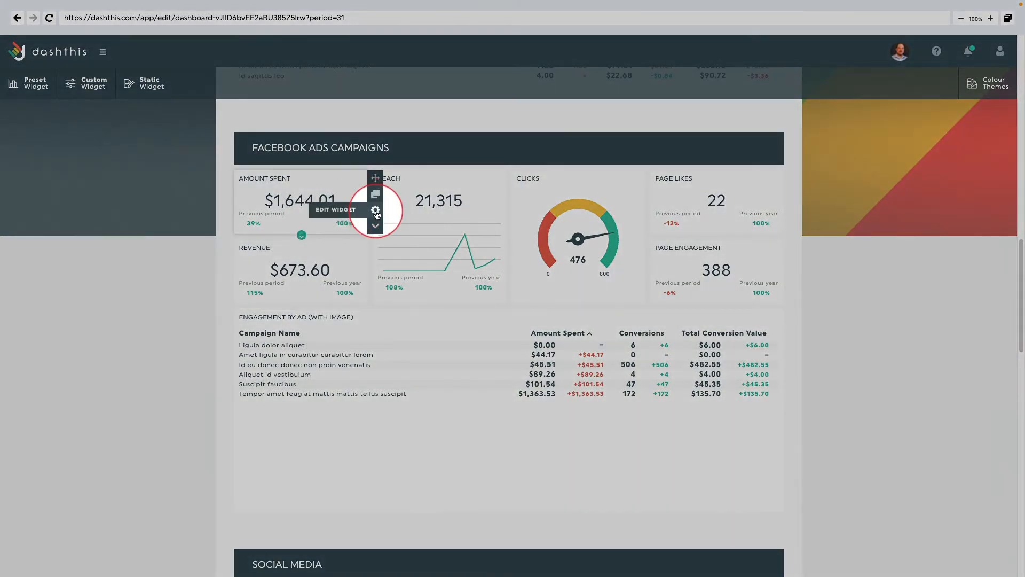
left_click(375, 209)
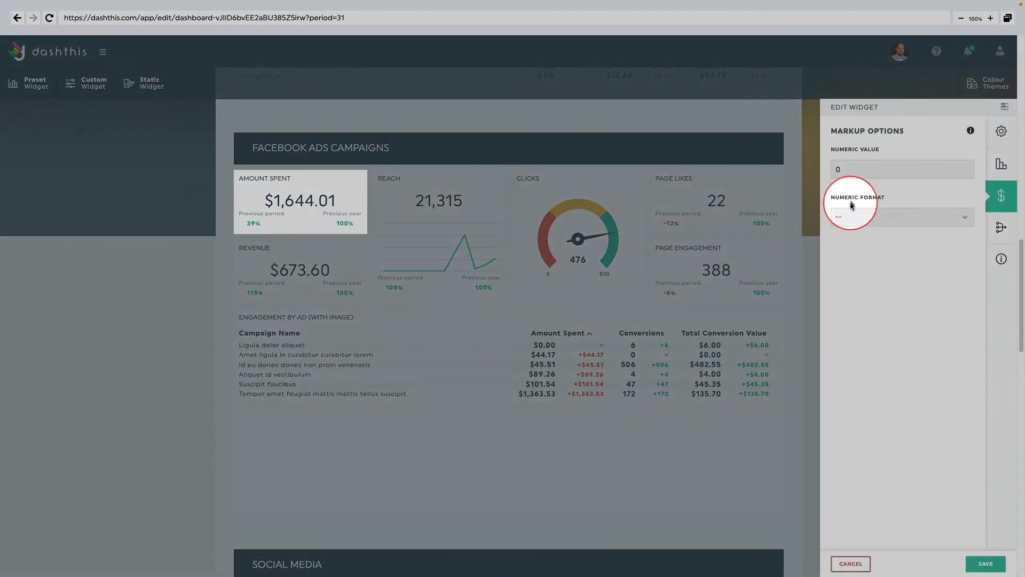
left_click(902, 217)
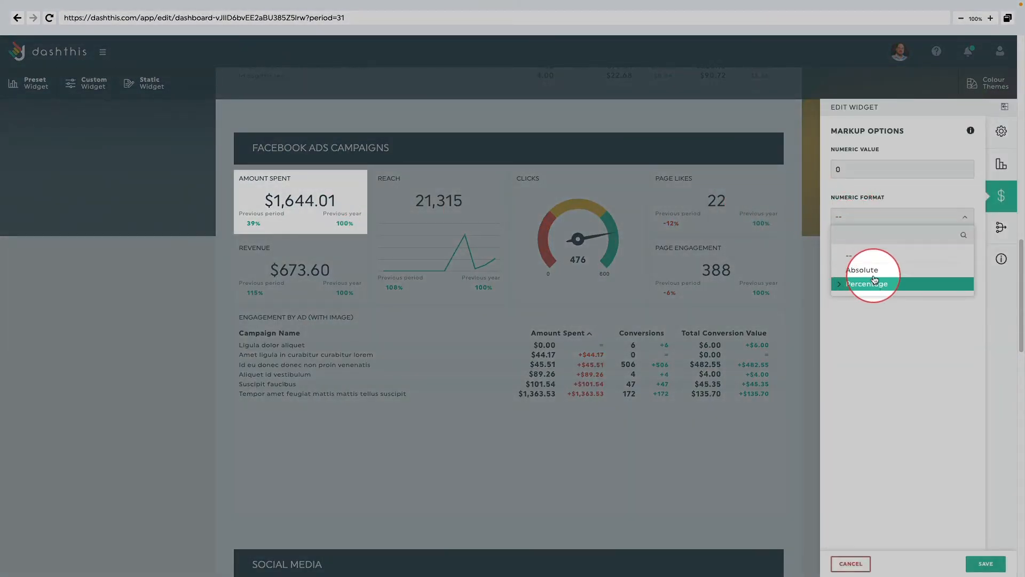
left_click(1001, 228)
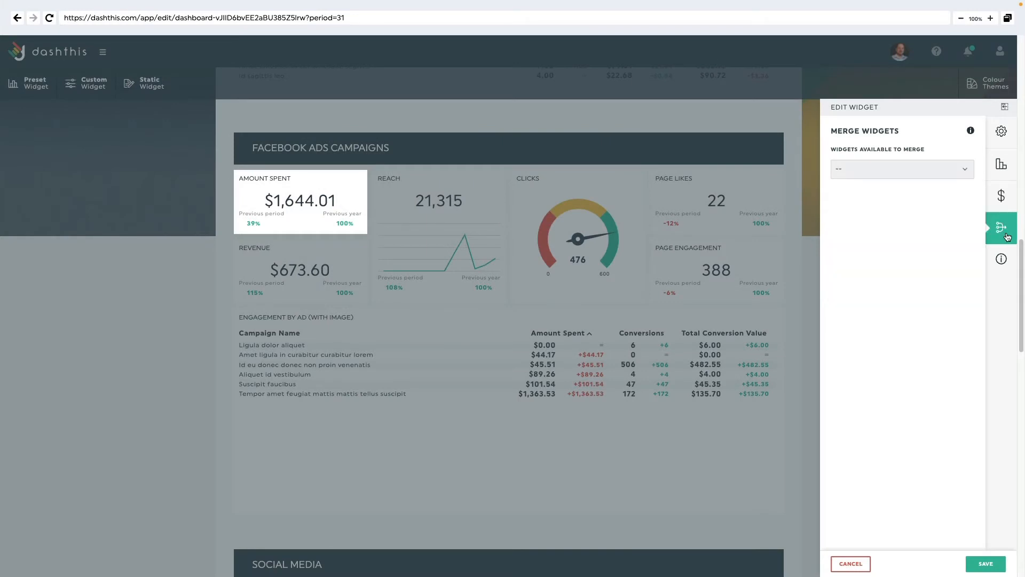
- Merge Amount Spent with Cost (Google Ads) and view its Facebook Ads widget info
left_click(902, 169)
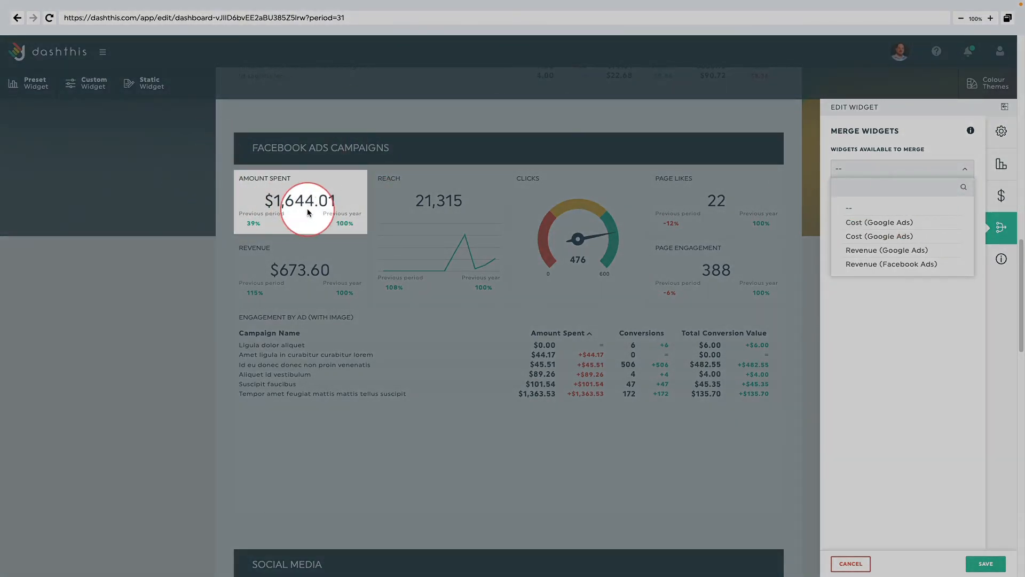
left_click(879, 222)
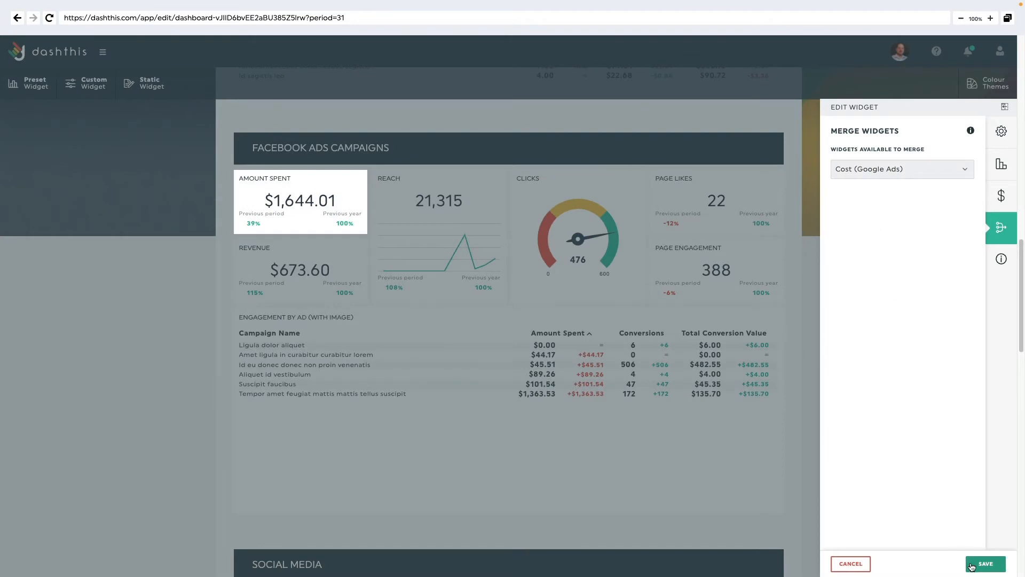
mouse_move(951, 277)
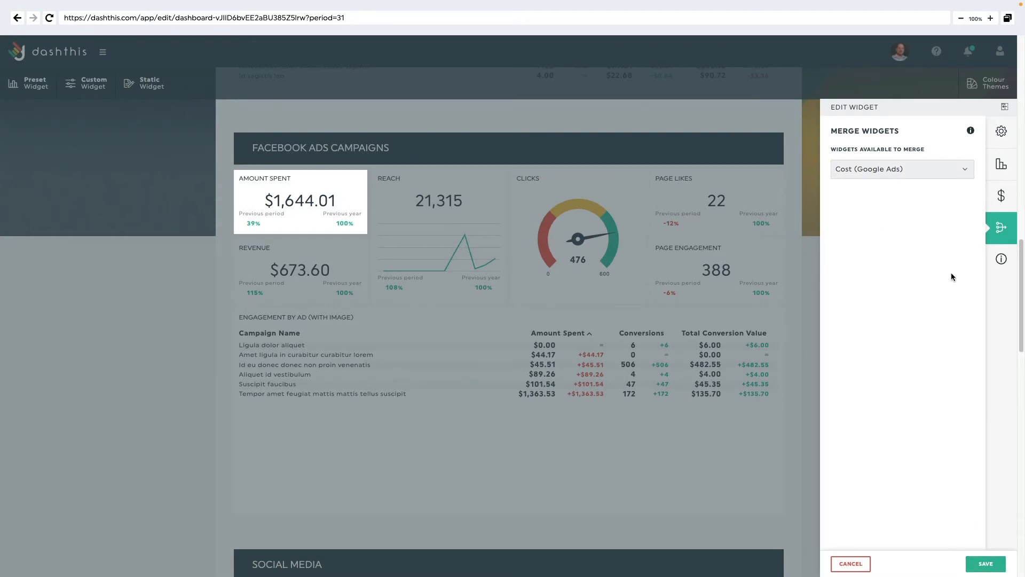
left_click(1001, 259)
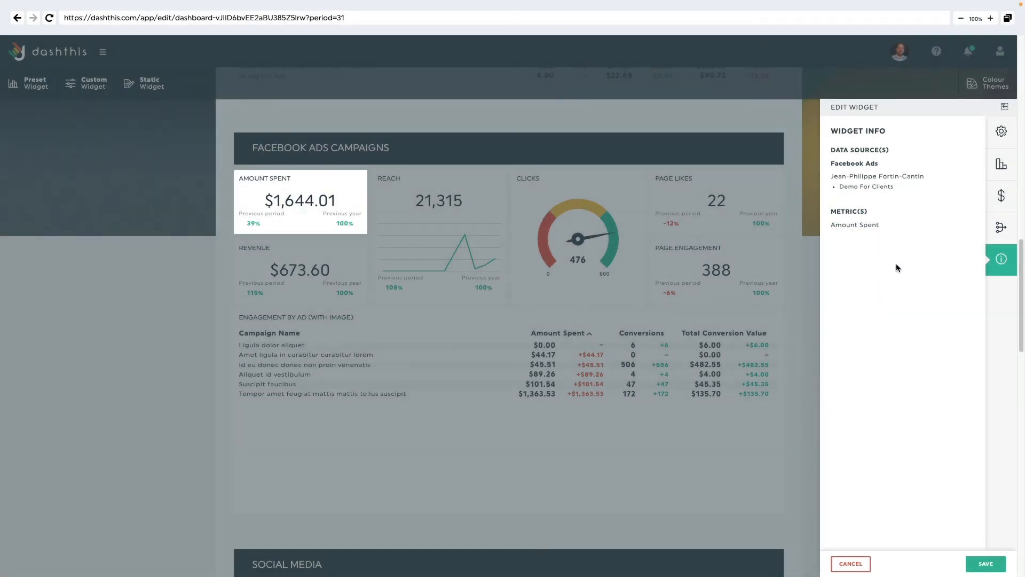
- Open an empty note panel for the Amount Spent widget
left_click(850, 563)
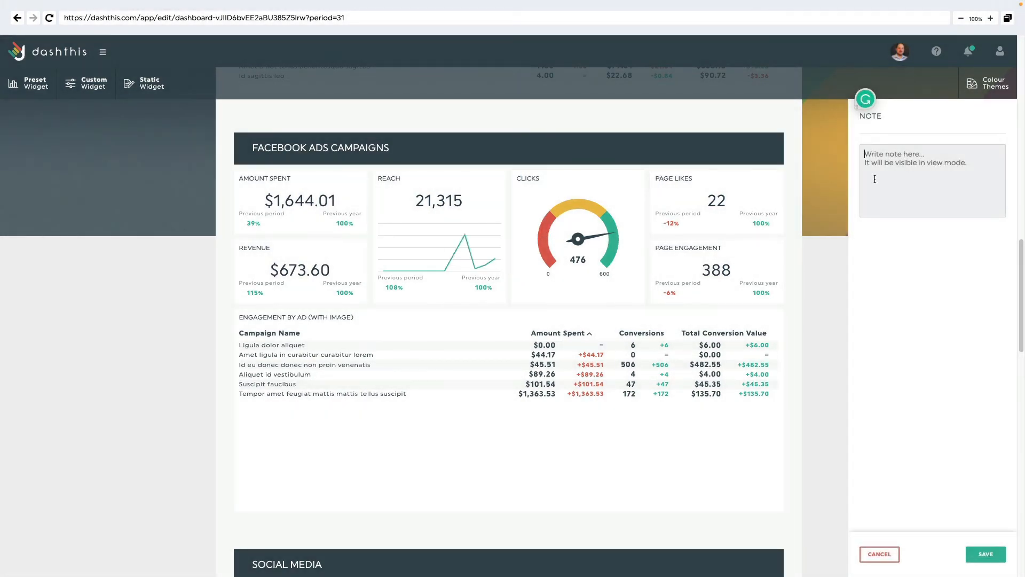
- Write 'Add definition right here...' as the Amount Spent widget note and save it
type("Add definition")
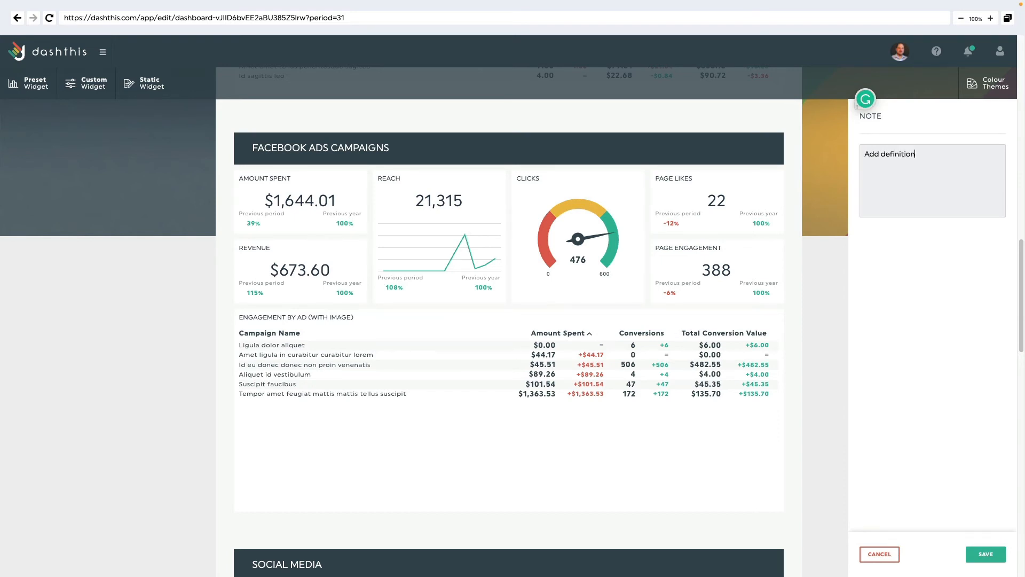
type("right here...")
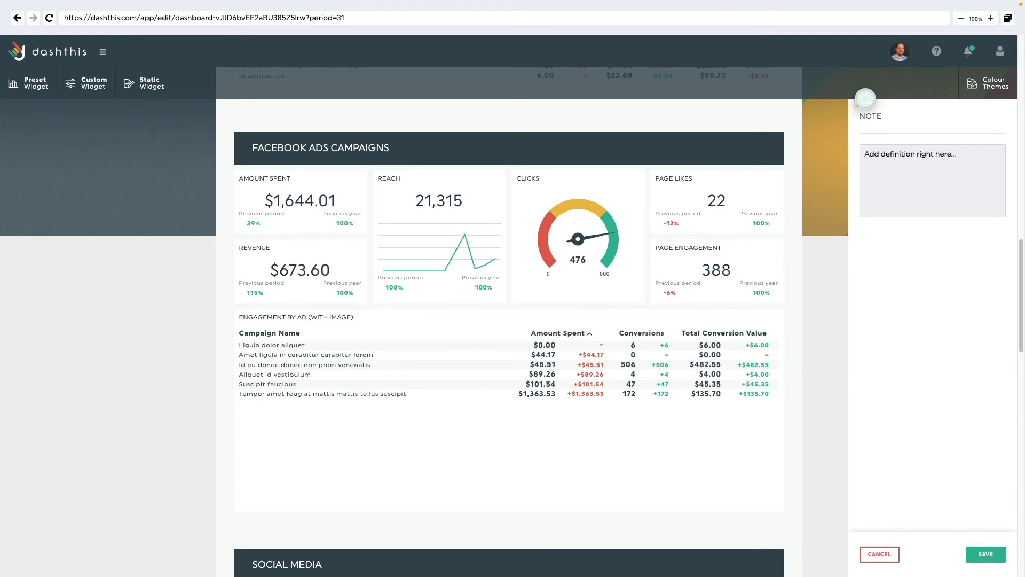
left_click(986, 553)
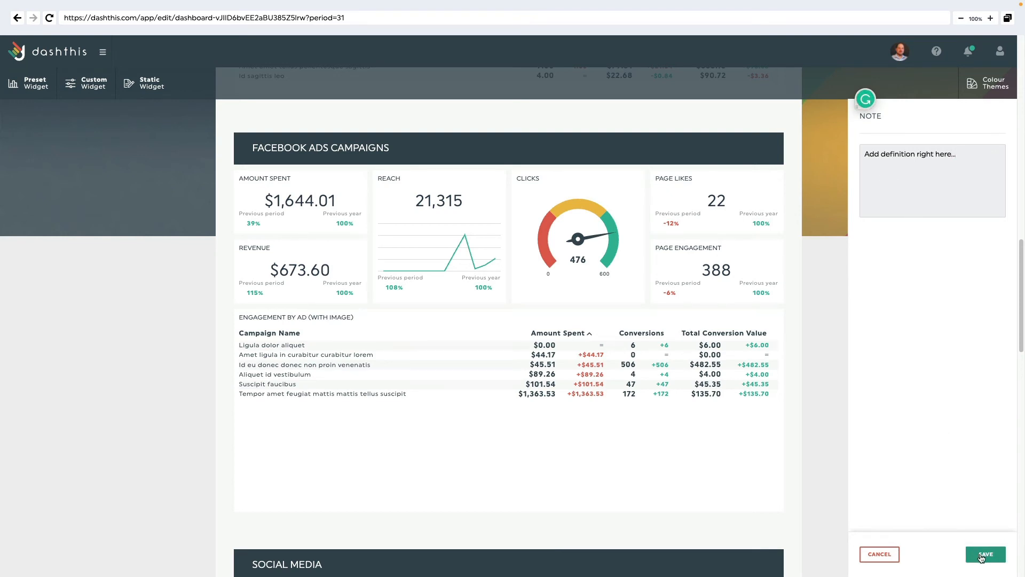
left_click(985, 554)
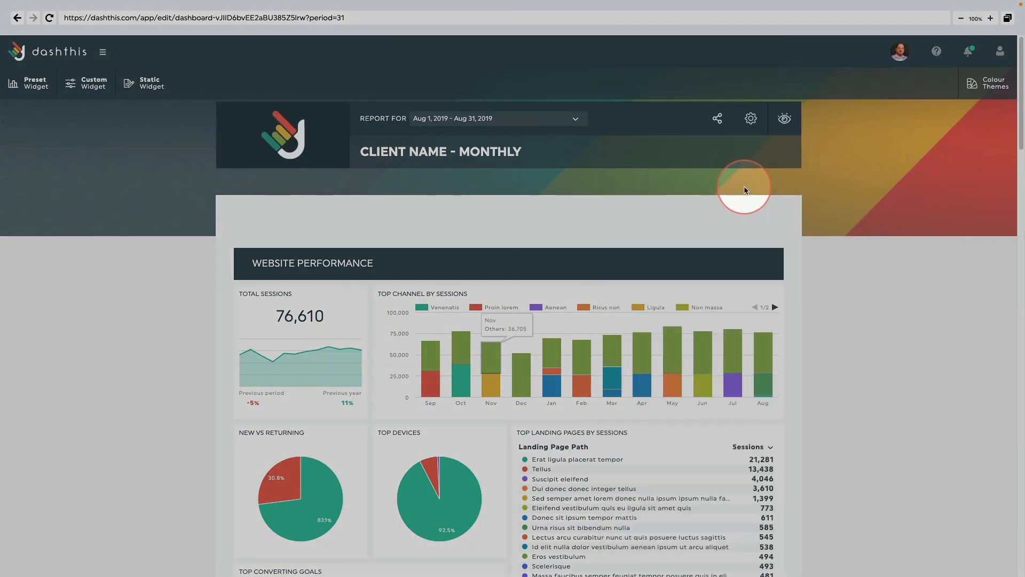
- Show the Colour Themes panel with preset and custom theme options
left_click(988, 83)
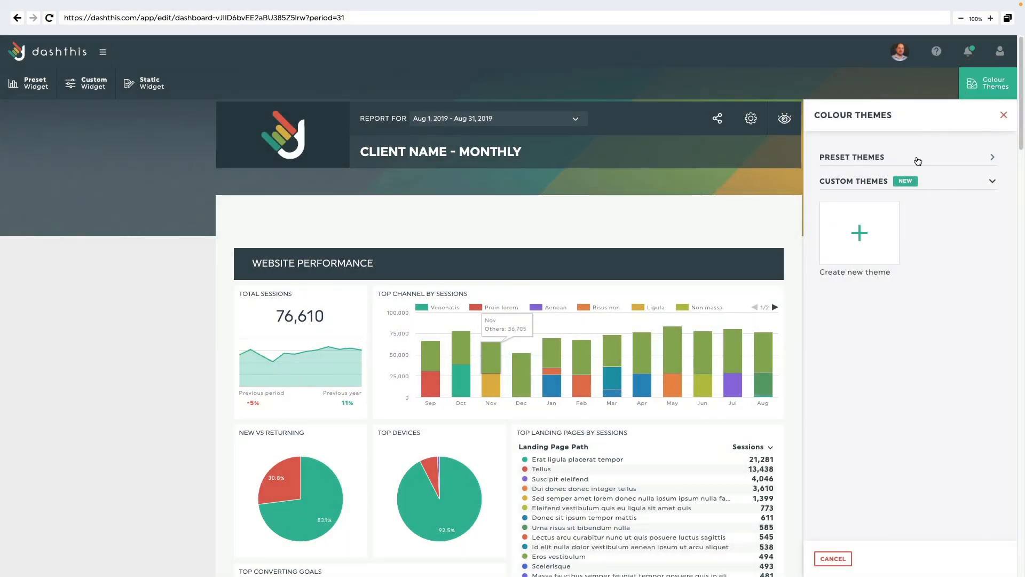